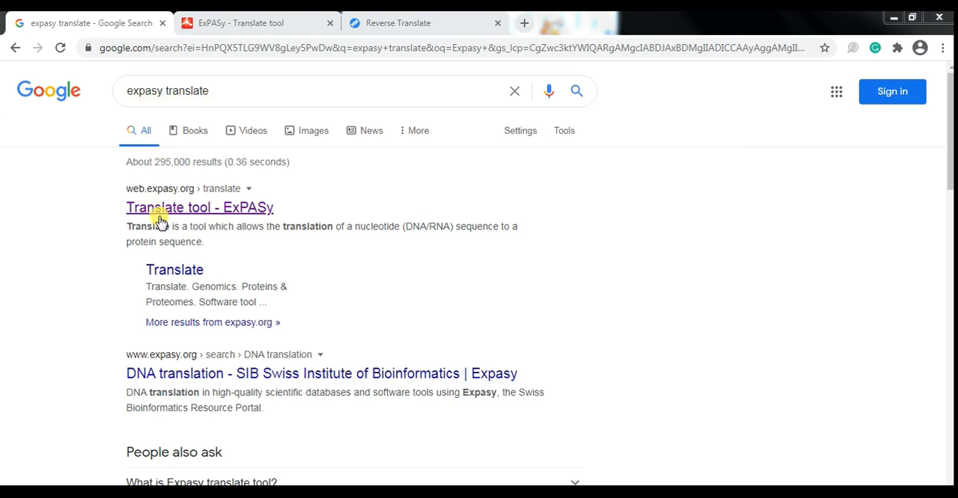
pyautogui.moveTo(251, 23)
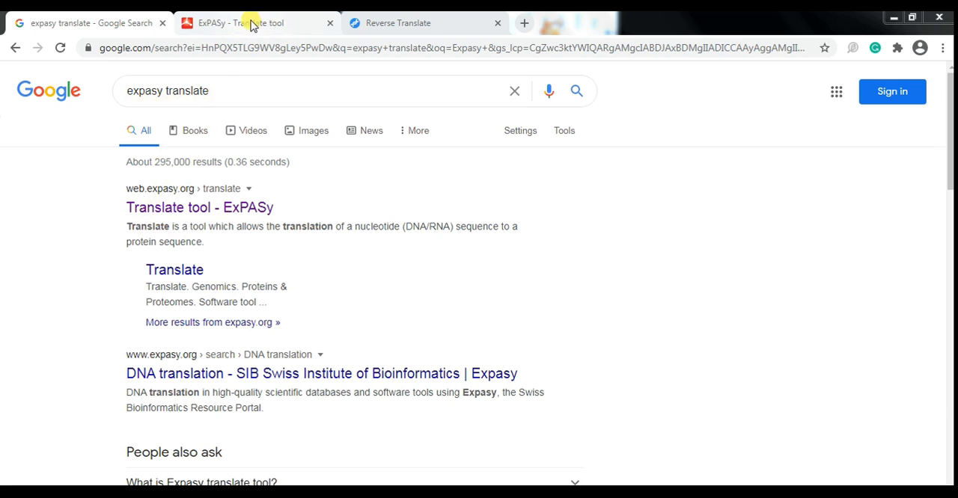
# Switch to the ExPASy Translate tool page
pyautogui.click(247, 22)
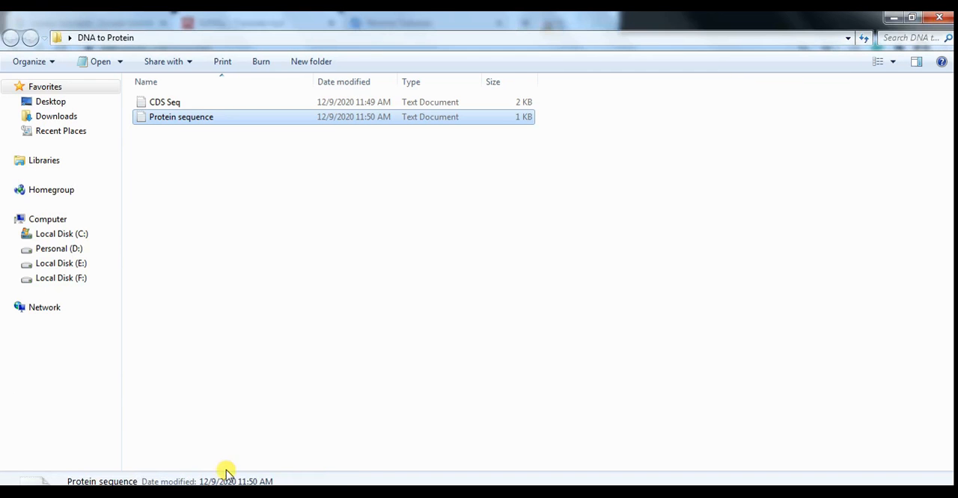
# Open the CDS Seq file maximized in Notepad and copy its entire DNA sequence
pyautogui.click(164, 102)
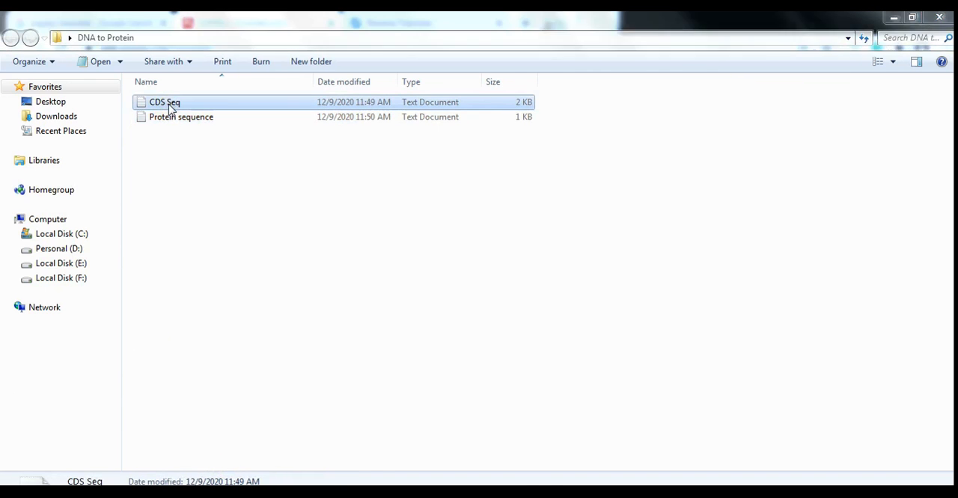
pyautogui.doubleClick(165, 102)
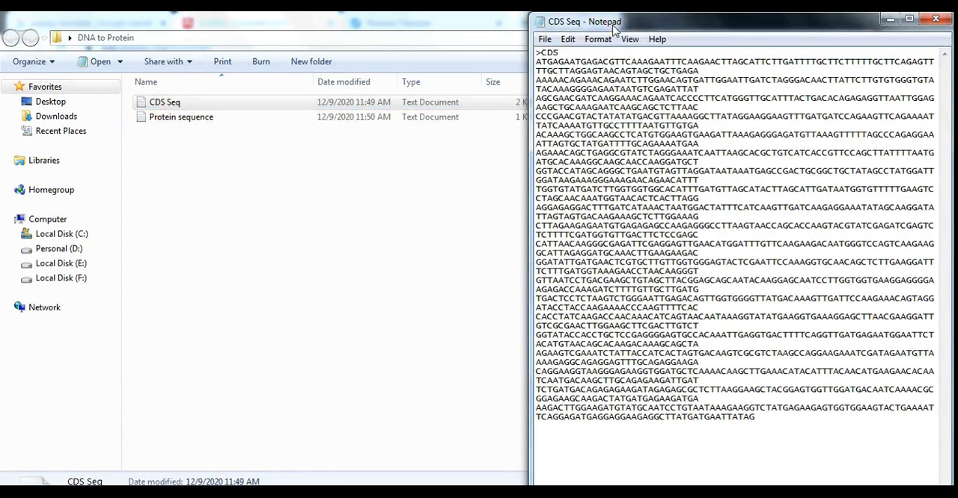
pyautogui.click(908, 19)
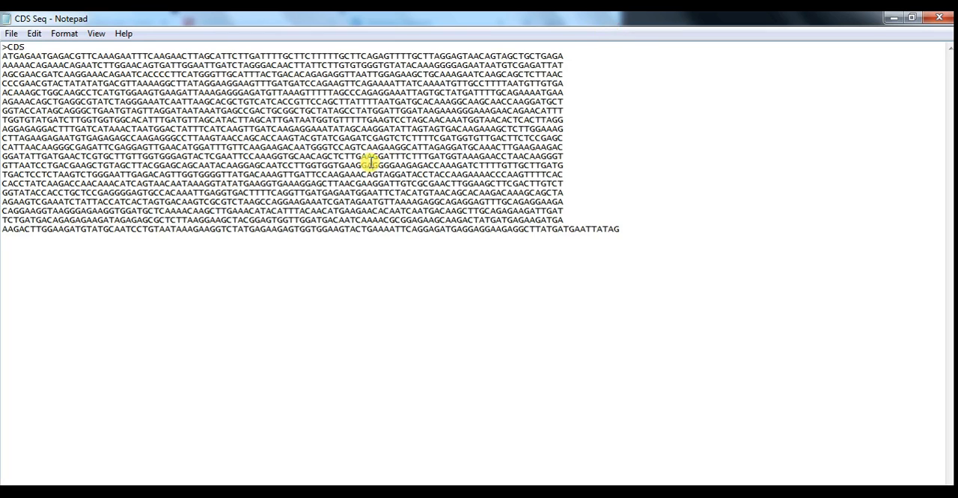
pyautogui.press('ctrl+a')
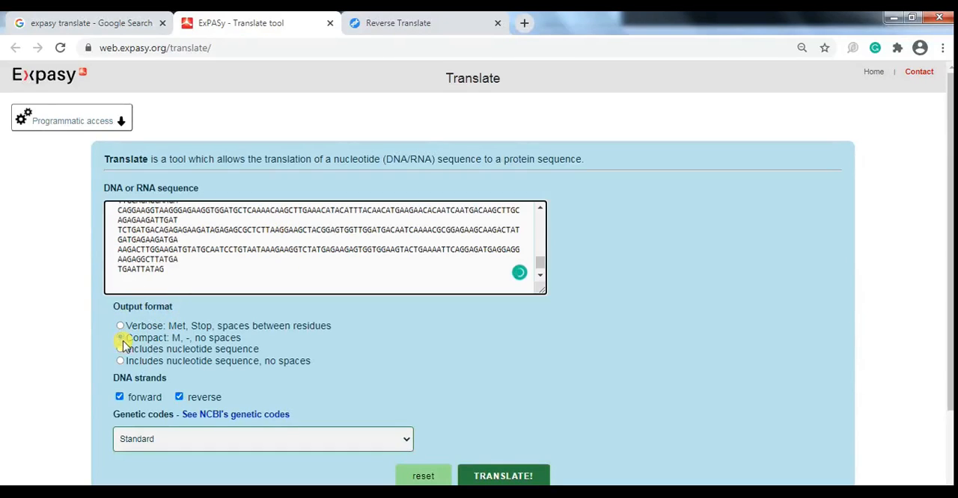
# Choose compact output, keeping both strands and standard code, and submit the translation
pyautogui.click(119, 337)
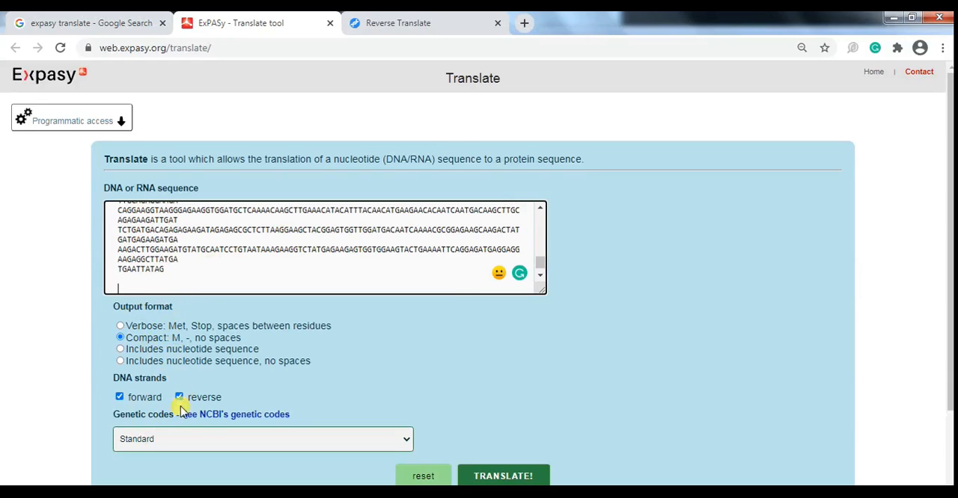
pyautogui.moveTo(341, 439)
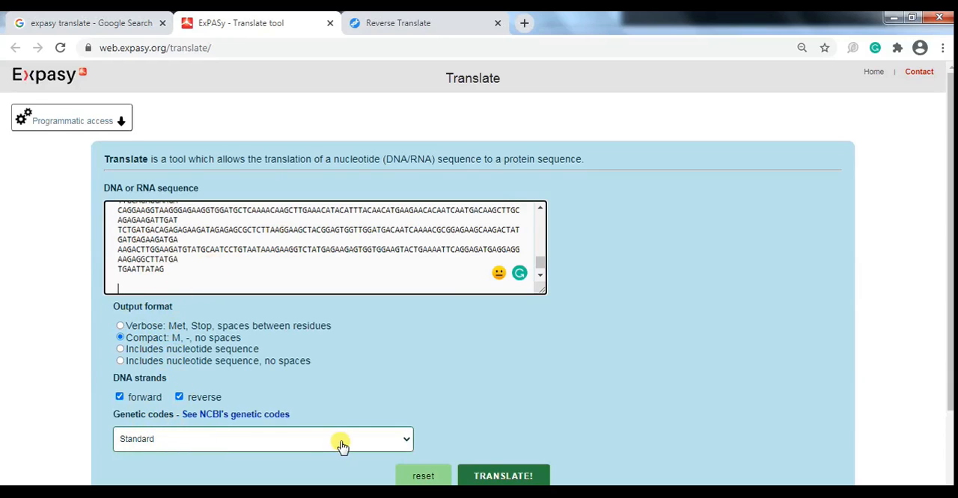
pyautogui.click(502, 476)
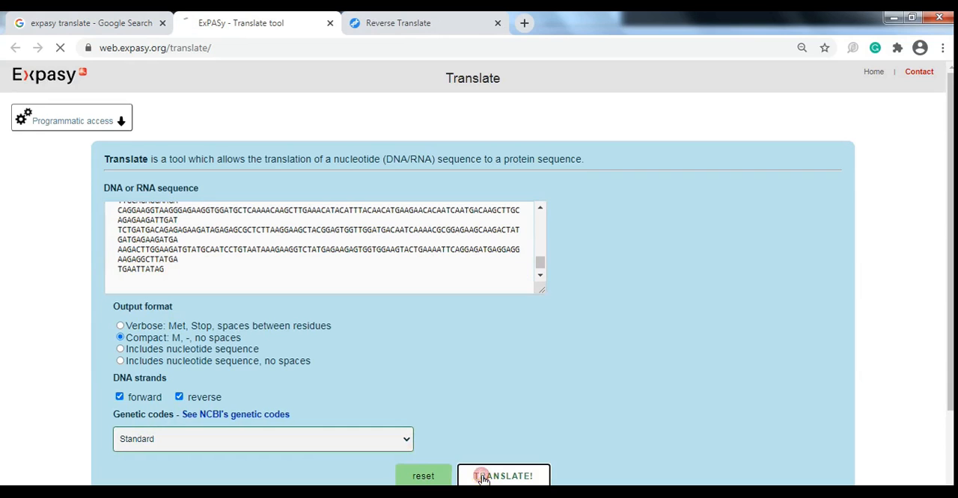
pyautogui.click(504, 476)
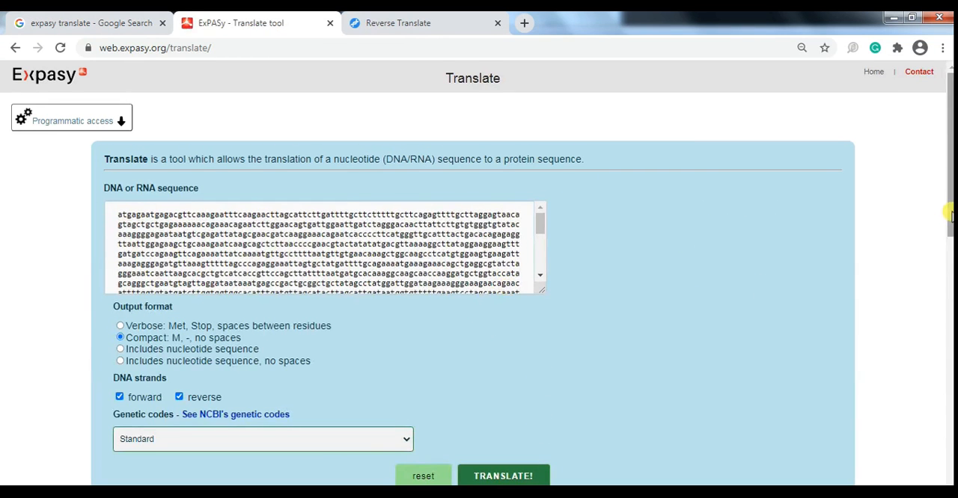
# Scroll the six-frame results and select Frame 1's 670-residue FASTA protein sequence
pyautogui.click(502, 475)
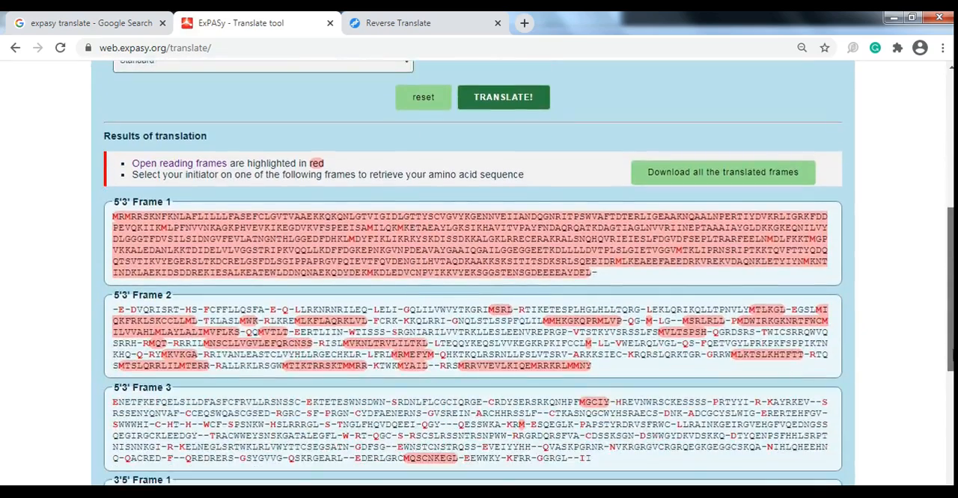
pyautogui.scroll(-3)
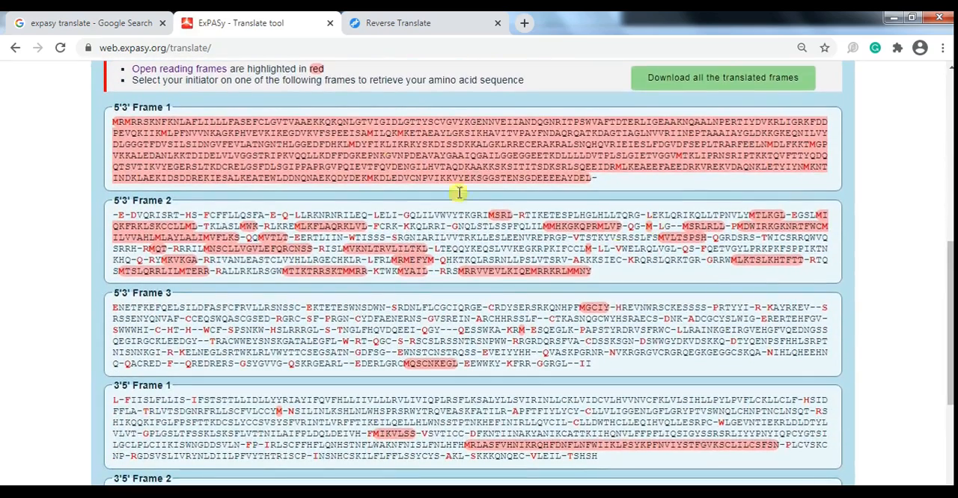
pyautogui.moveTo(456, 165)
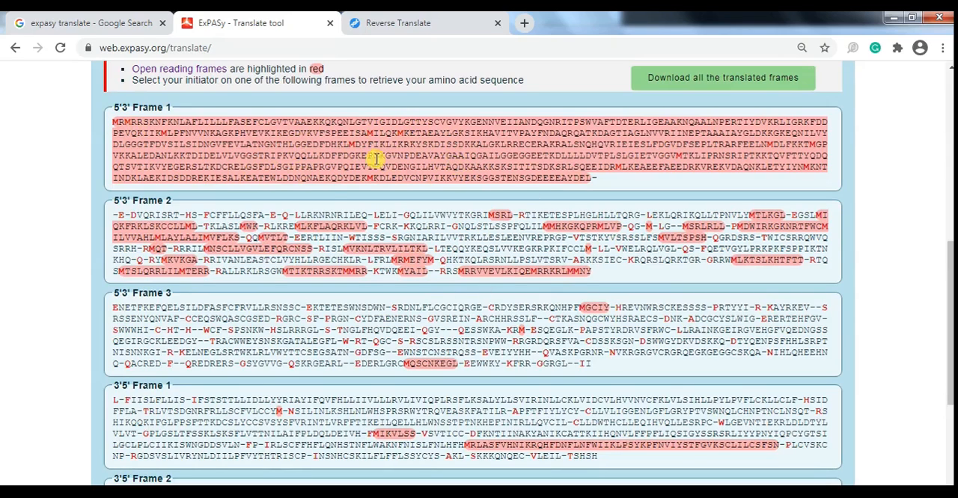
pyautogui.moveTo(171, 116)
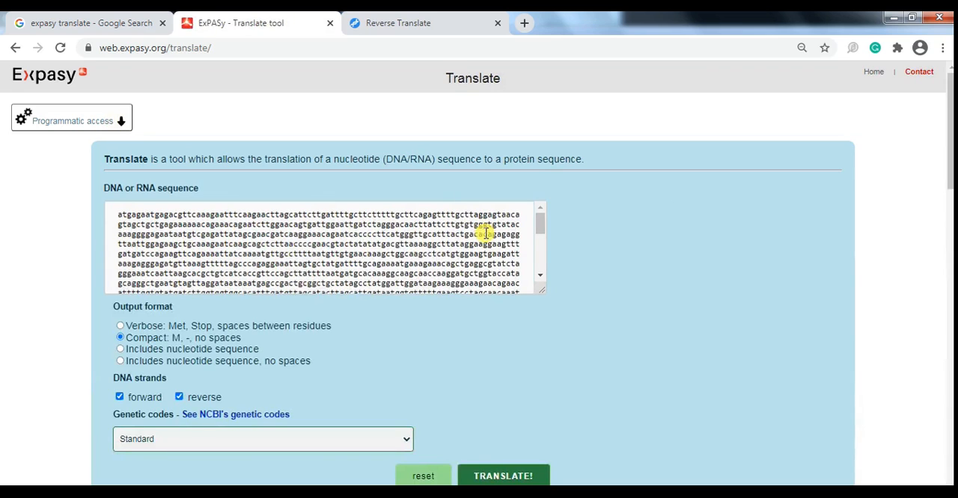
pyautogui.scroll(-3)
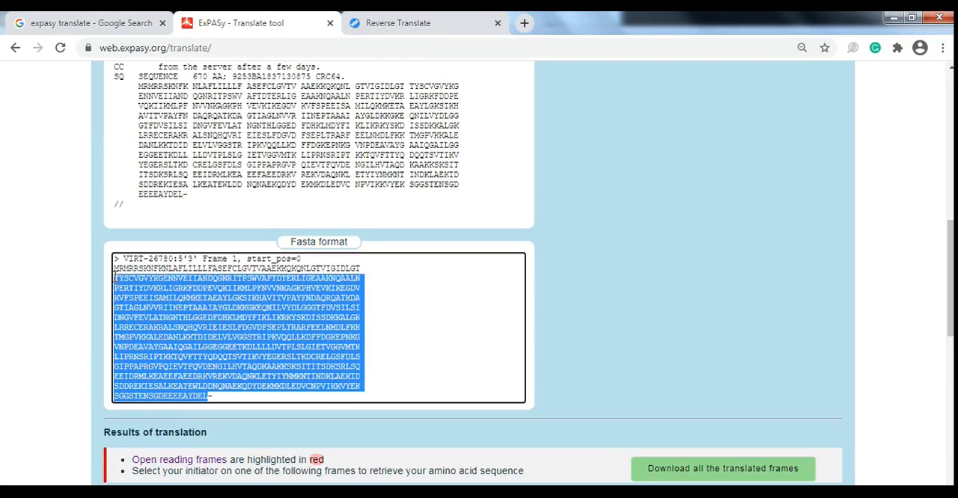
pyautogui.click(115, 268)
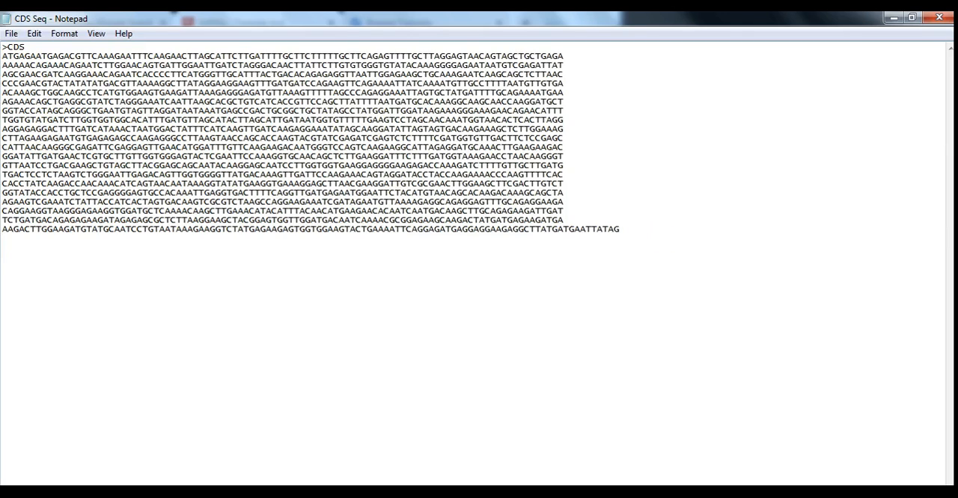
# Add a '> Protein Seq' header in Notepad, then return to the Google results
pyautogui.write('> Protei')
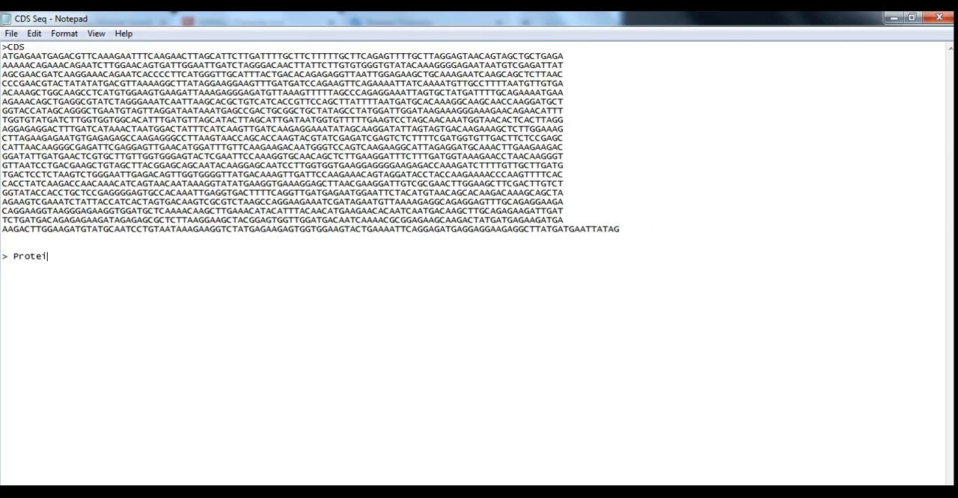
pyautogui.write('n Seq')
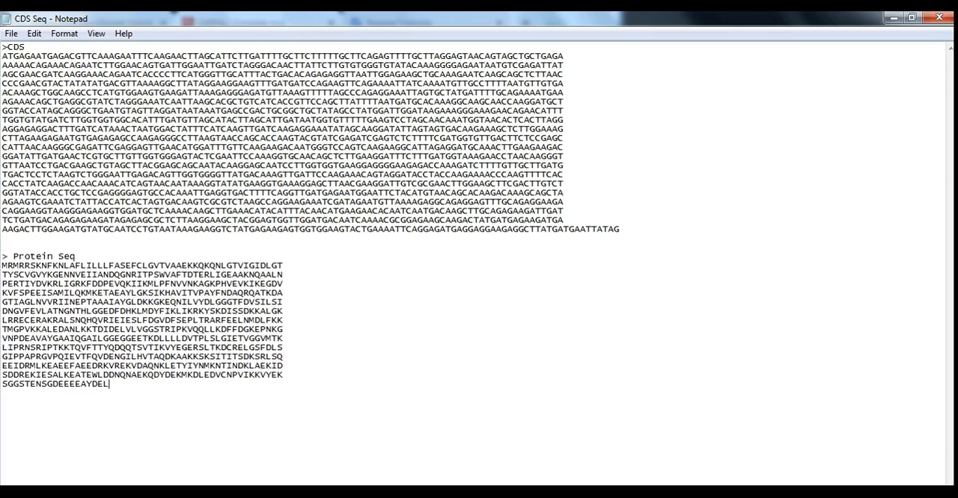
pyautogui.moveTo(811, 221)
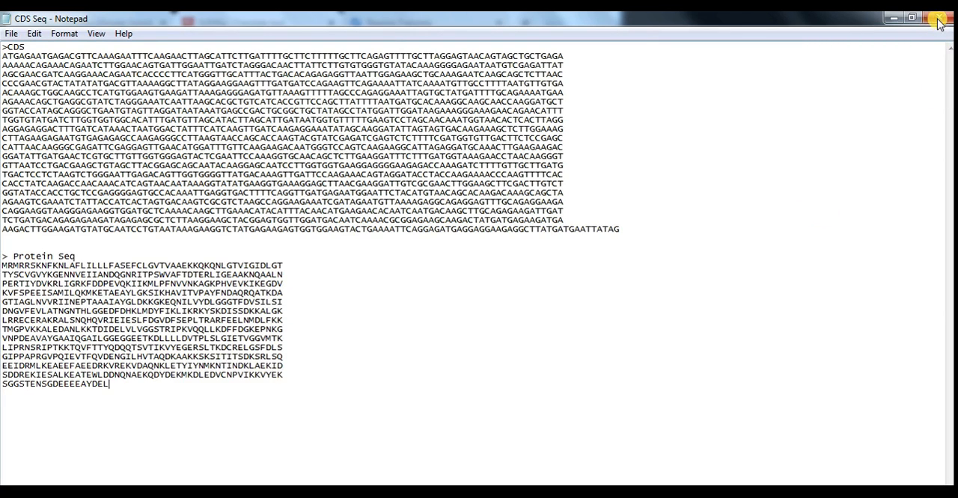
pyautogui.click(891, 17)
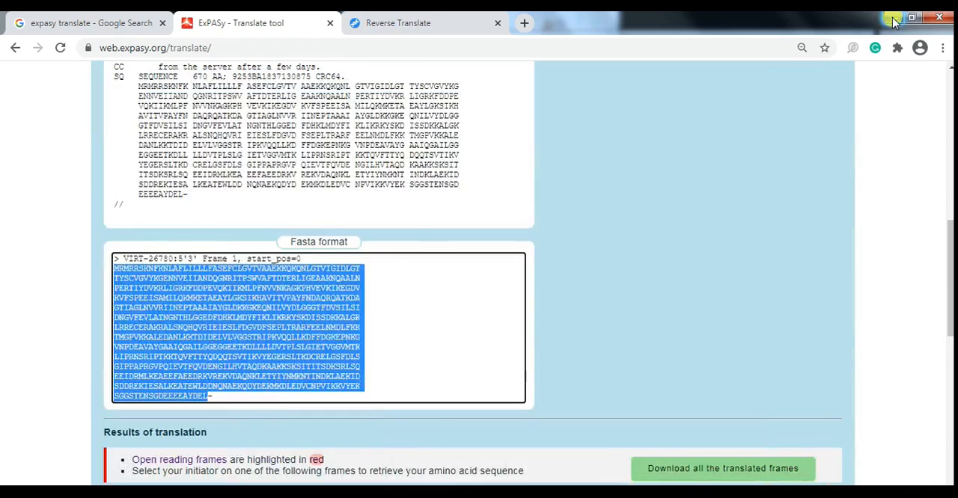
pyautogui.moveTo(549, 163)
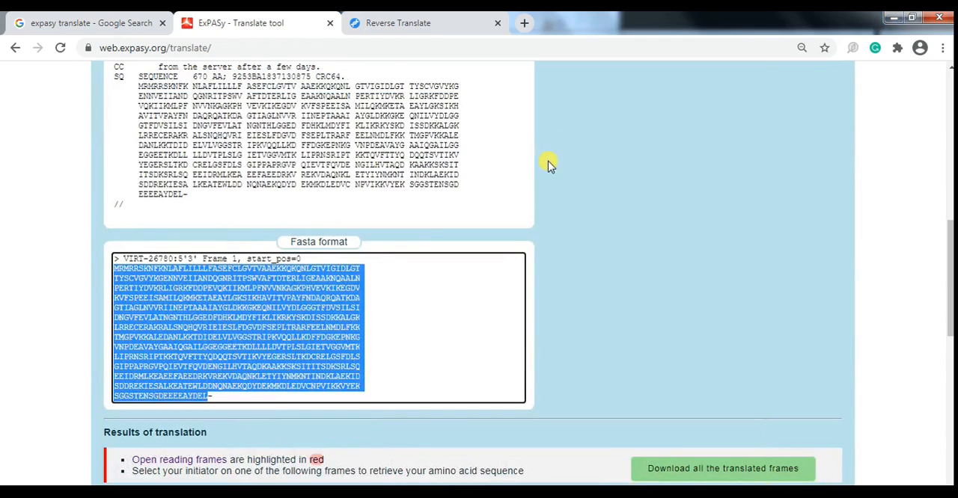
pyautogui.click(82, 22)
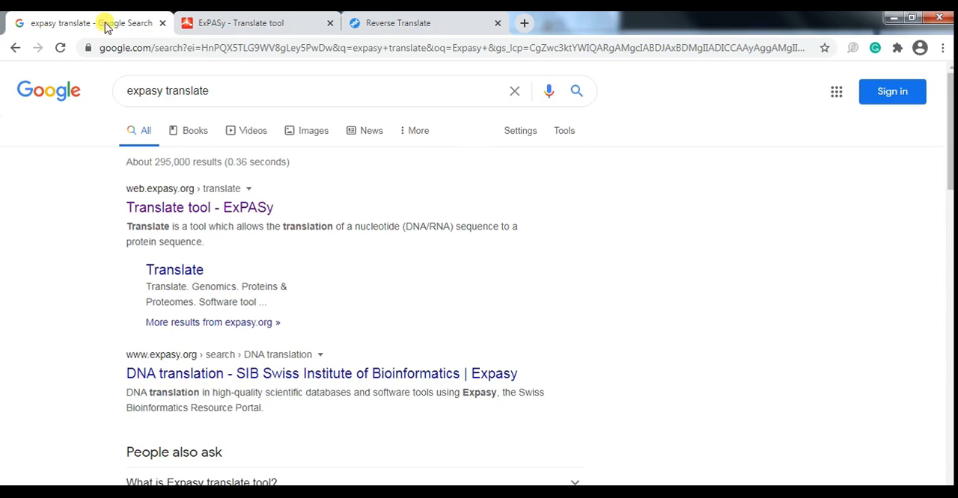
# Replace the Google query with 'Reverse Translate' and run the search
pyautogui.tripleClick(167, 91)
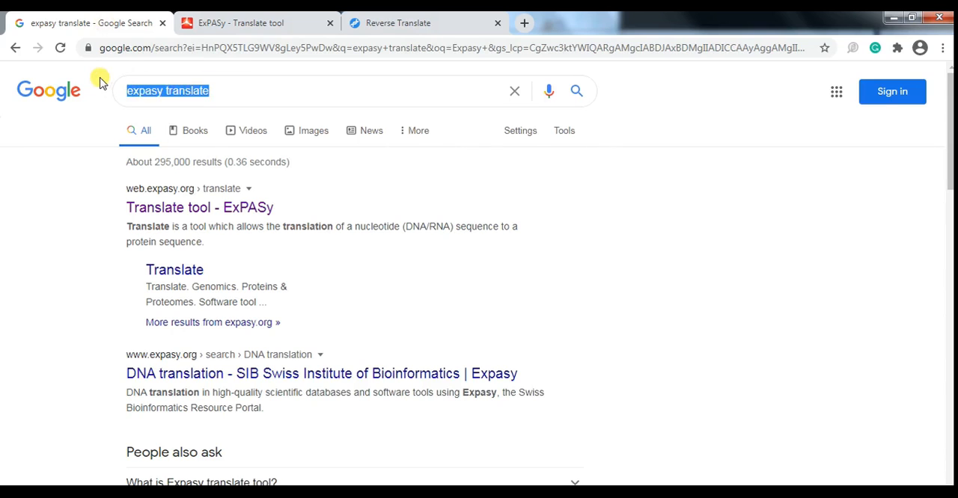
pyautogui.write('Reverse')
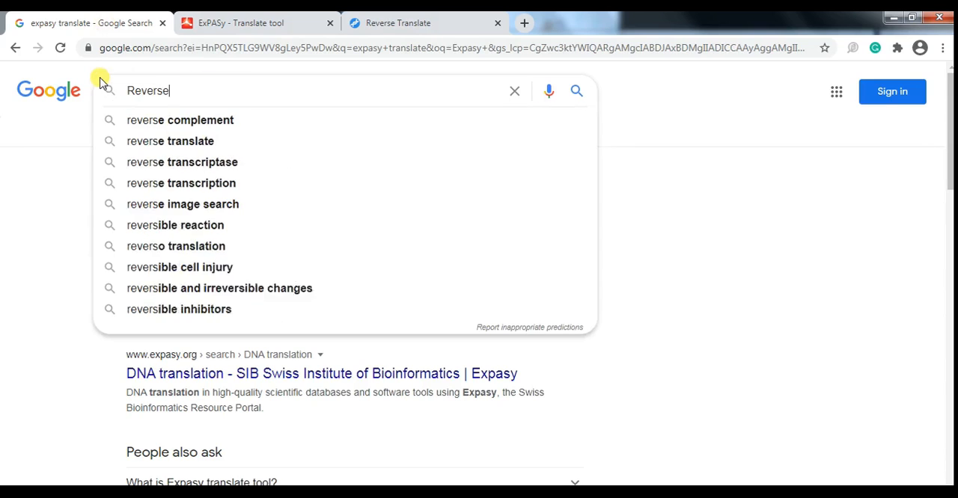
pyautogui.write('Transla')
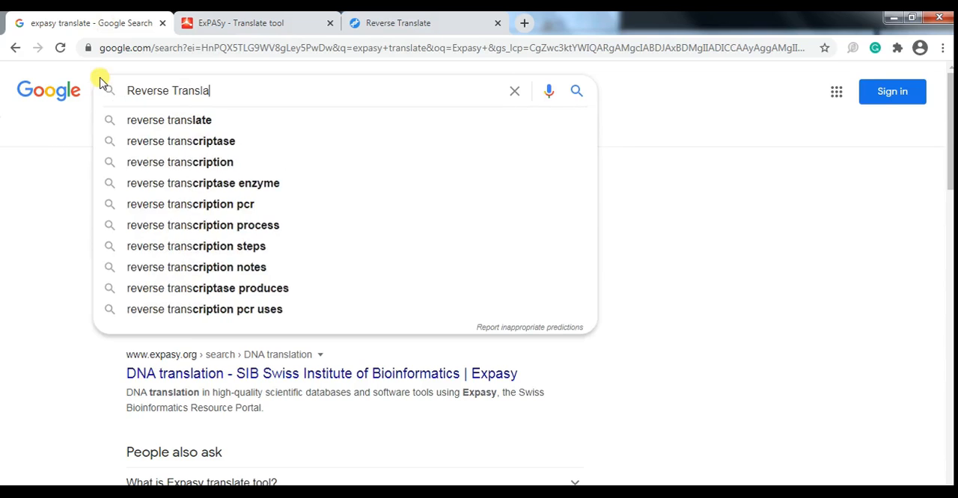
pyautogui.press('Return')
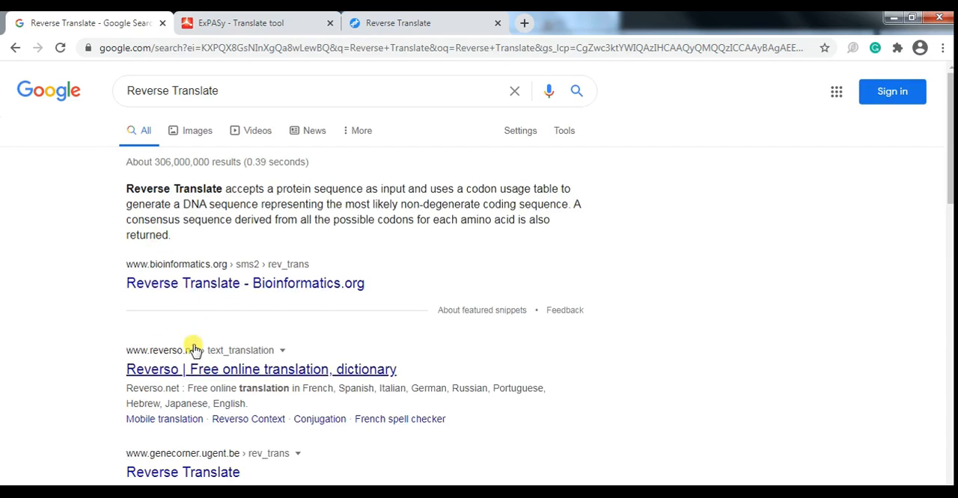
pyautogui.moveTo(900, 187)
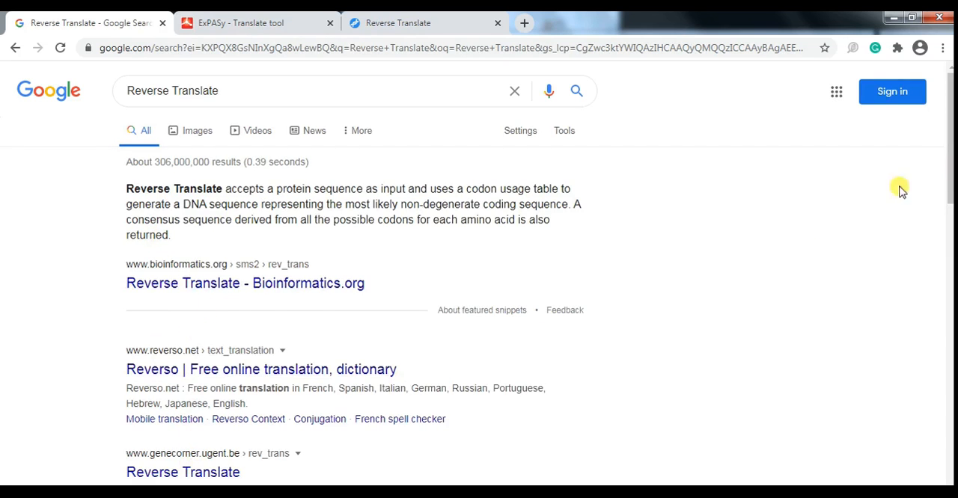
pyautogui.moveTo(162, 278)
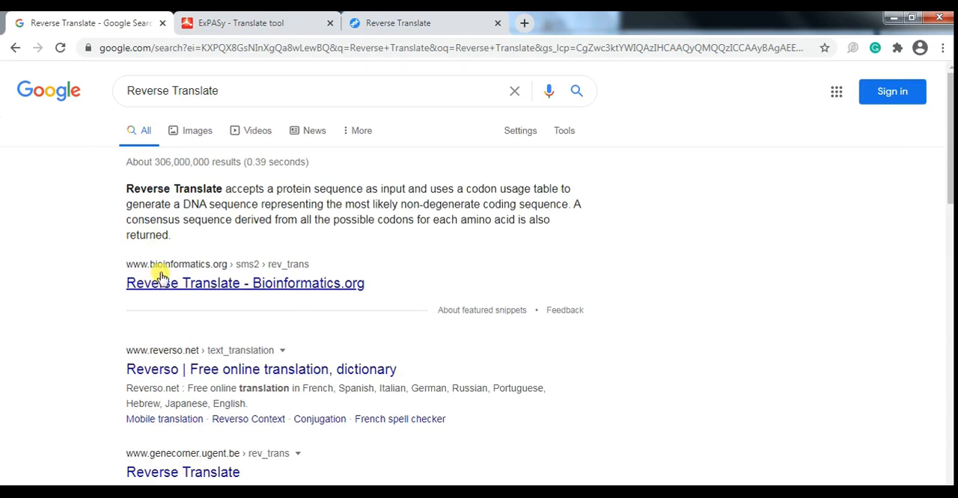
pyautogui.moveTo(220, 282)
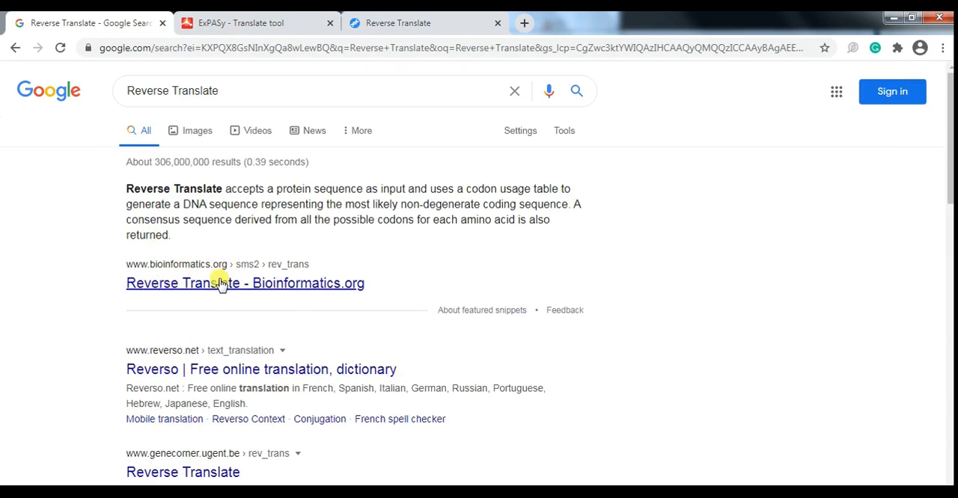
# Open the Bioinformatics.org Reverse Translate result in a new tab and select its sample sequence
pyautogui.rightClick(220, 283)
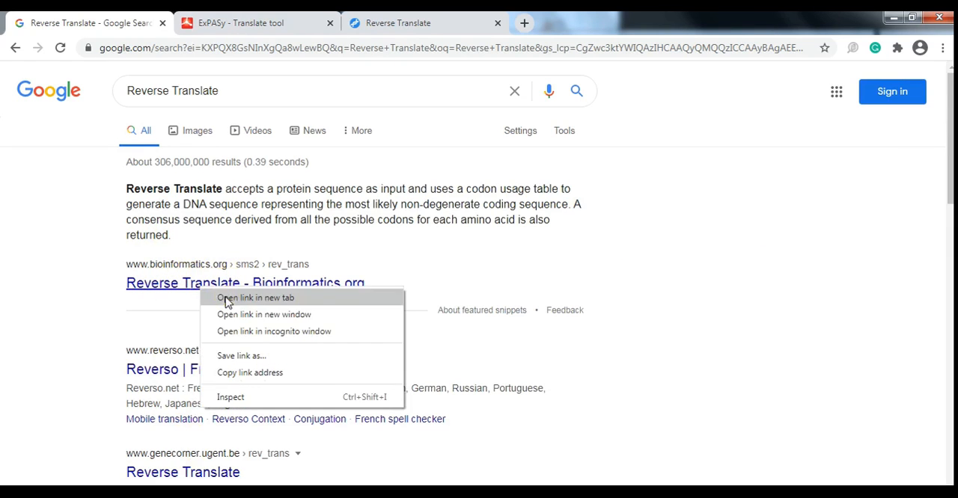
pyautogui.click(256, 298)
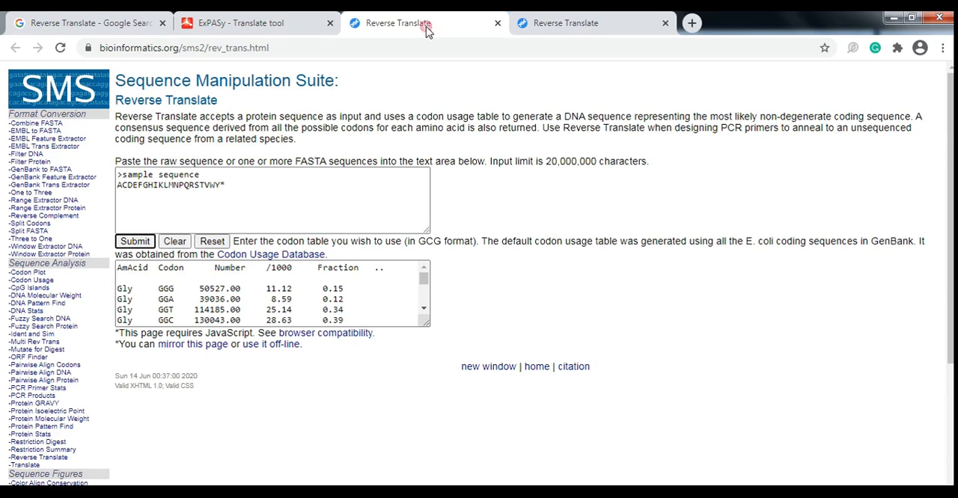
pyautogui.click(664, 23)
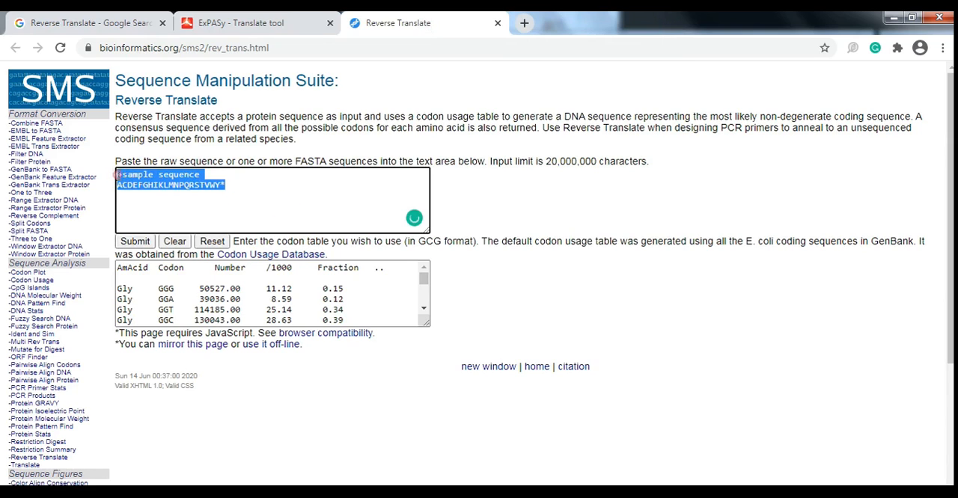
pyautogui.click(175, 241)
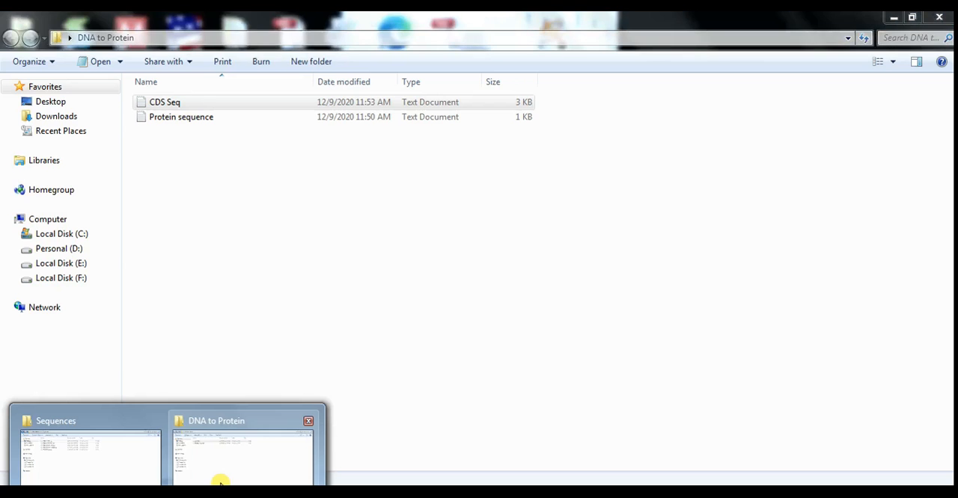
# Open Protein sequence.txt maximized in Notepad to copy the protein
pyautogui.doubleClick(181, 117)
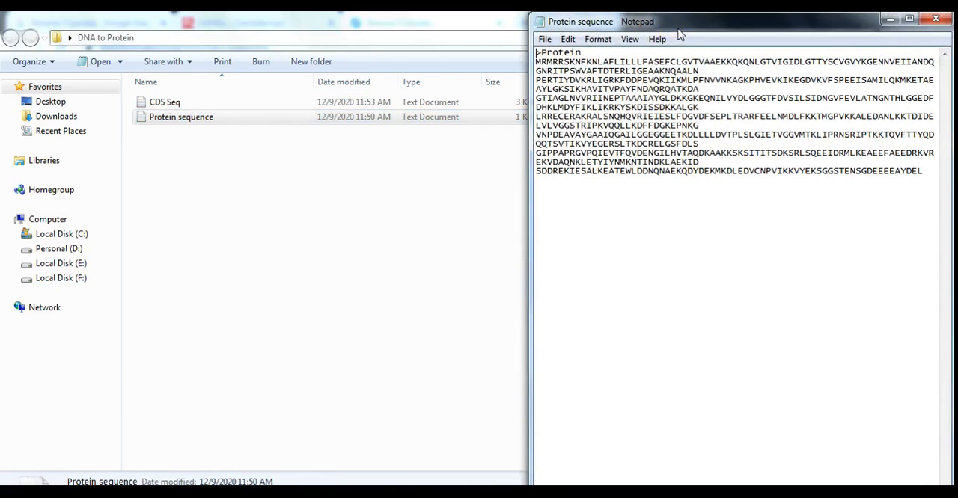
pyautogui.click(908, 19)
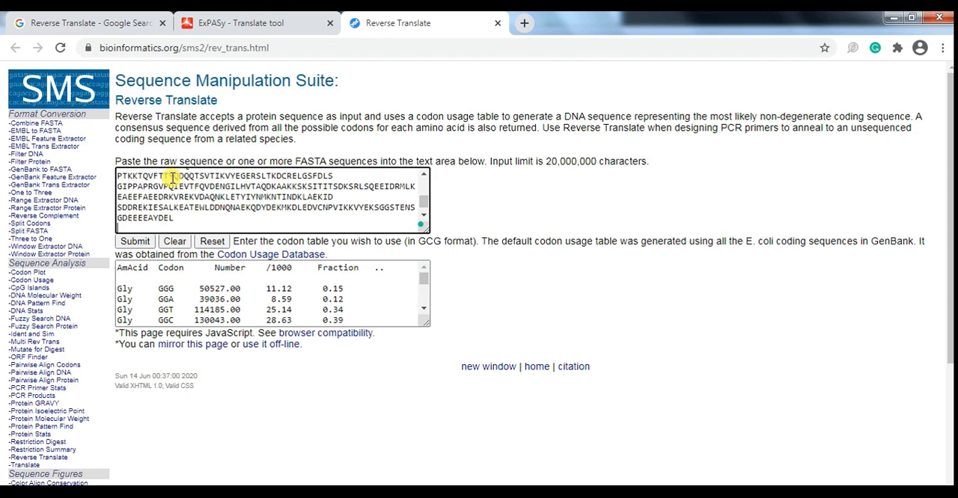
# Submit the reverse translation and select the 2007-base most-likely-codons DNA sequence
pyautogui.click(135, 241)
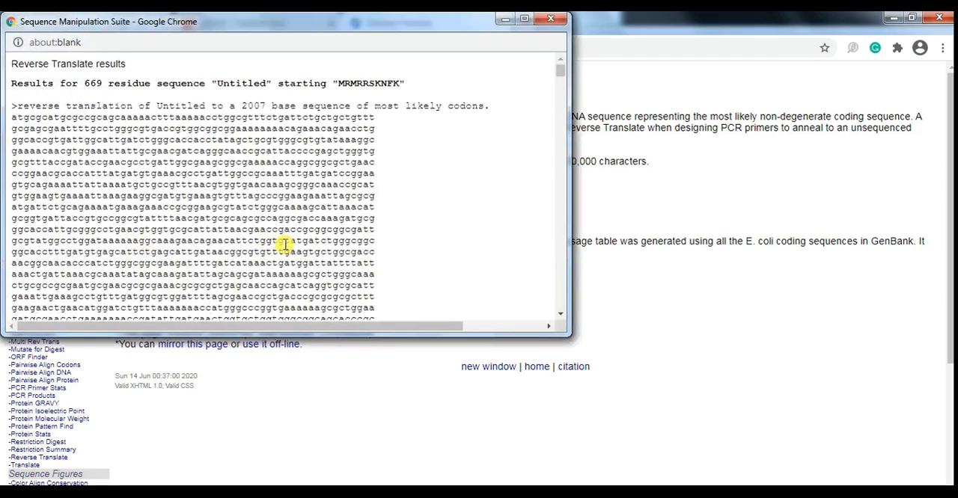
pyautogui.moveTo(15, 122)
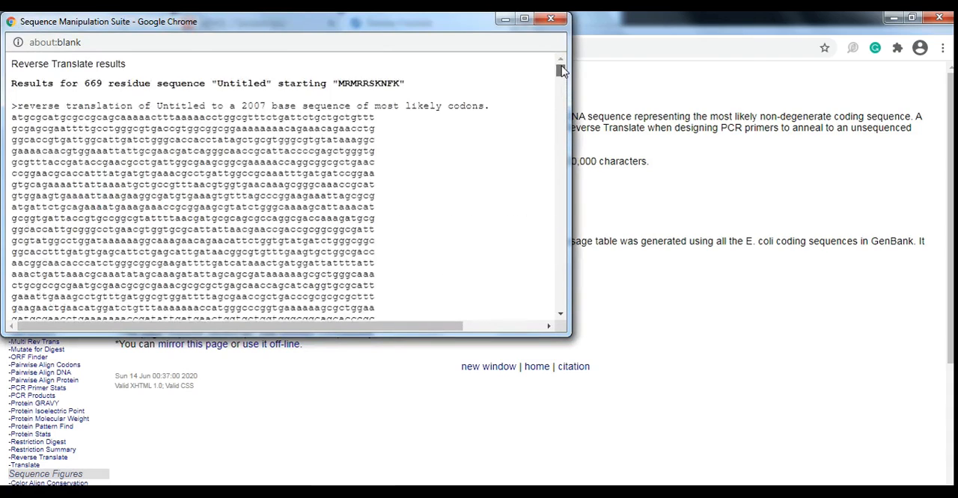
pyautogui.scroll(-3)
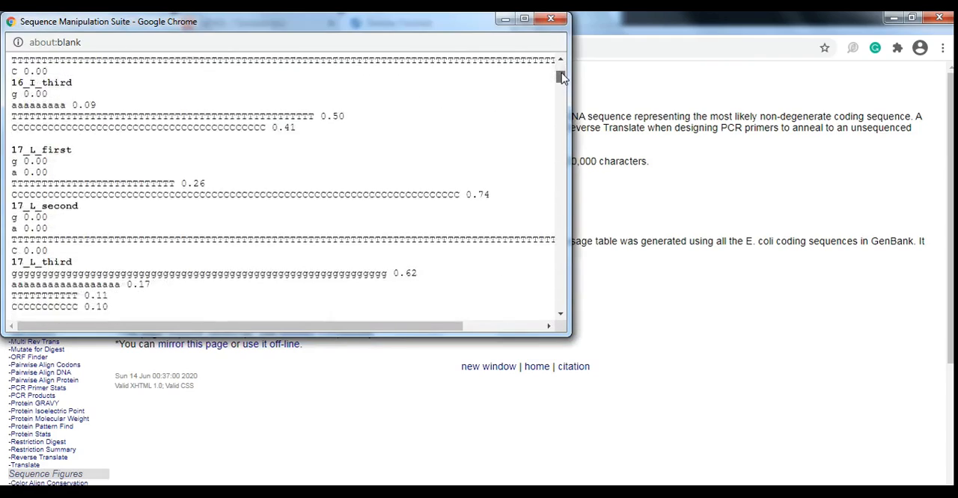
pyautogui.scroll(3)
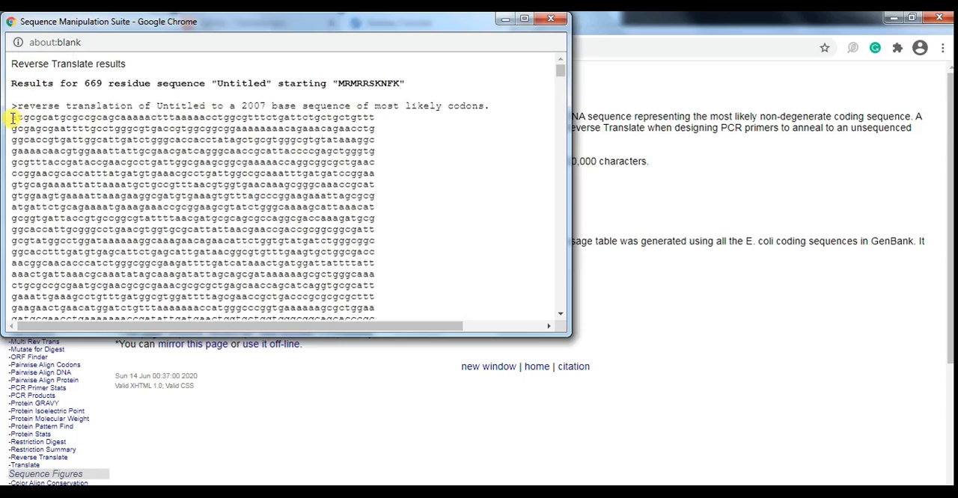
pyautogui.moveTo(13, 117); pyautogui.dragTo(187, 291)
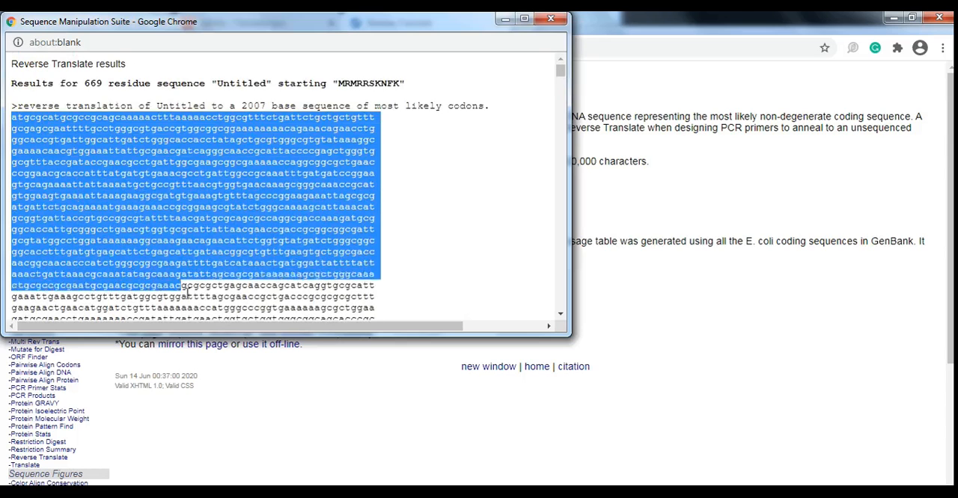
pyautogui.scroll(-3)
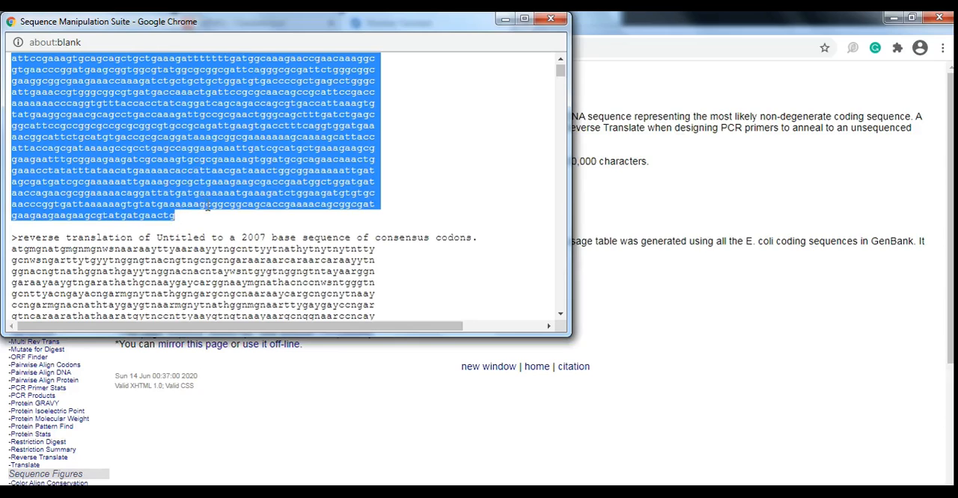
pyautogui.click(182, 205)
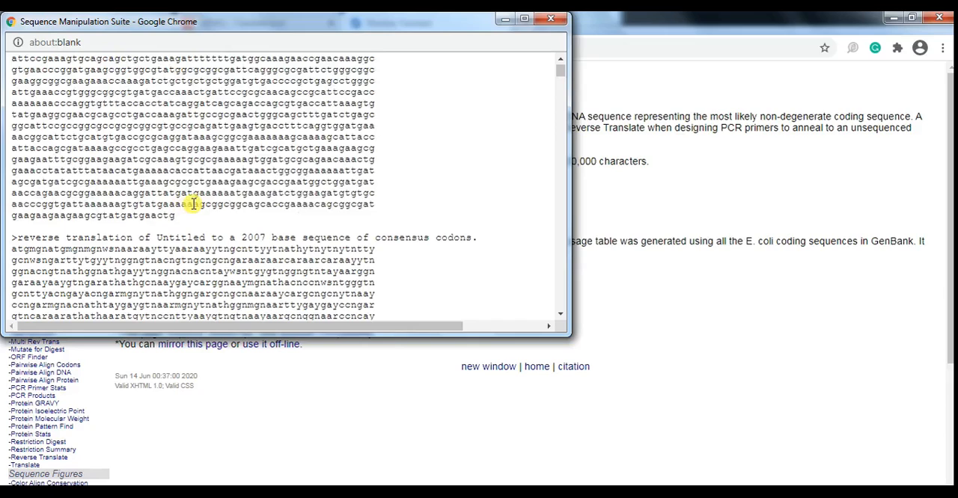
pyautogui.moveTo(327, 229)
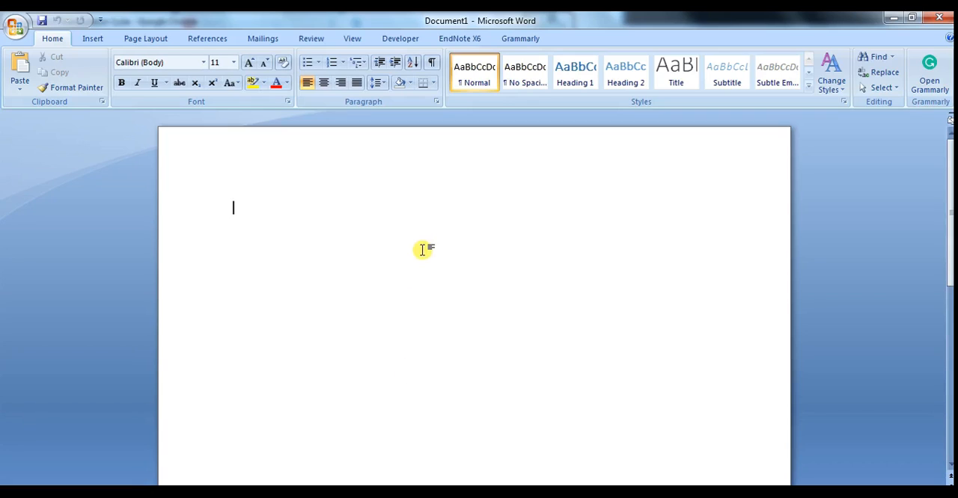
# Paste the DNA into the Word document, select it, and change its case to UPPERCASE
pyautogui.press('ctrl+v')
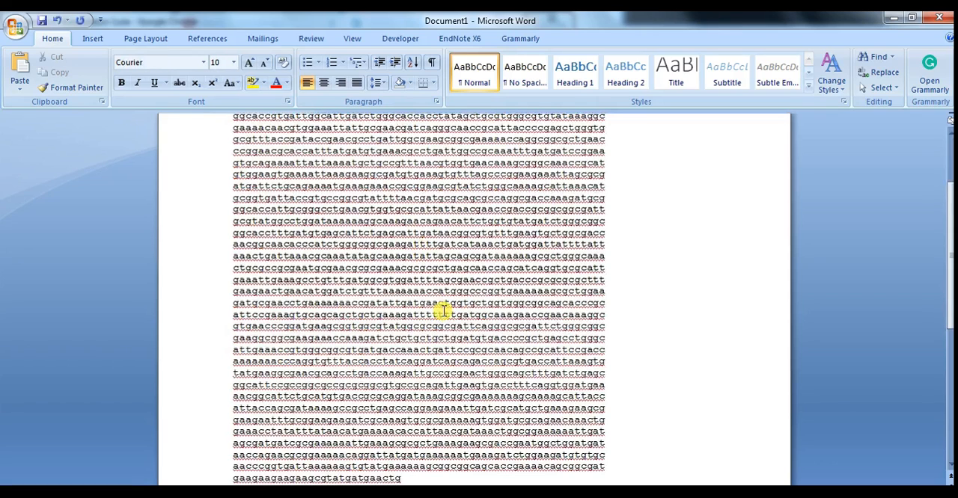
pyautogui.click(232, 82)
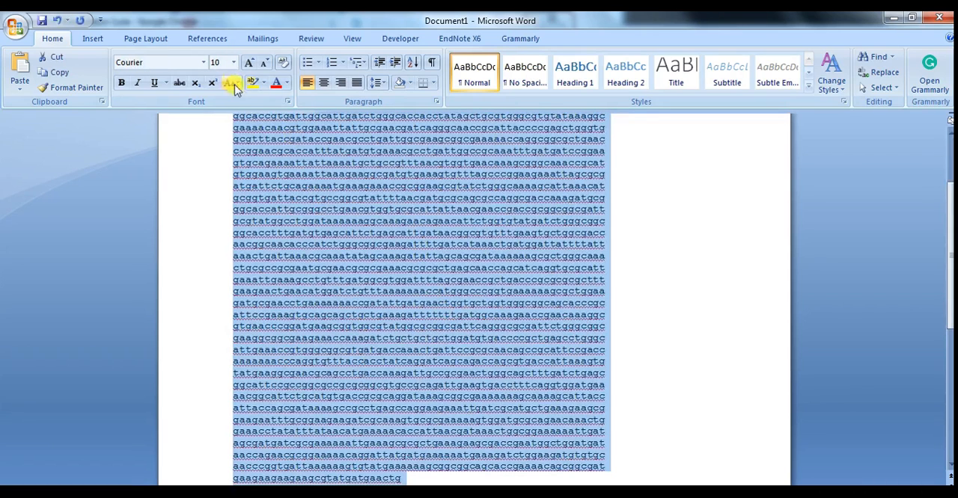
pyautogui.moveTo(231, 83)
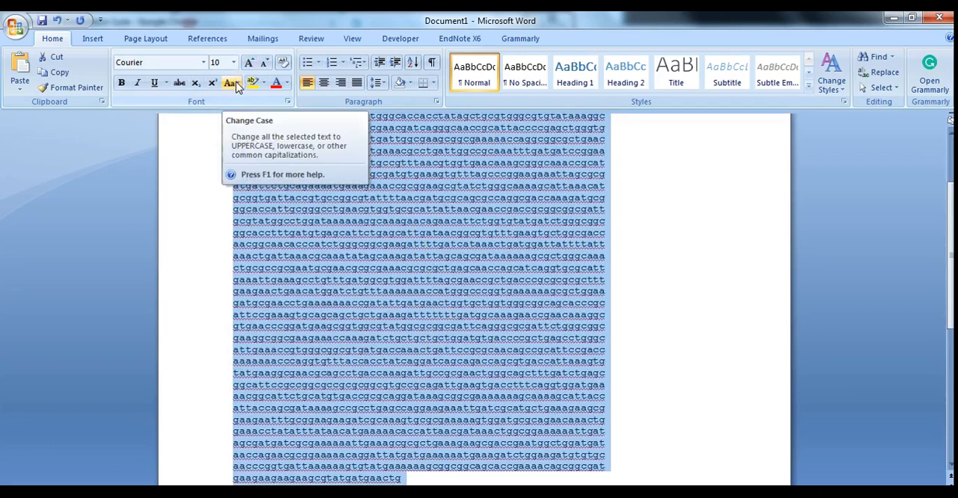
pyautogui.click(230, 83)
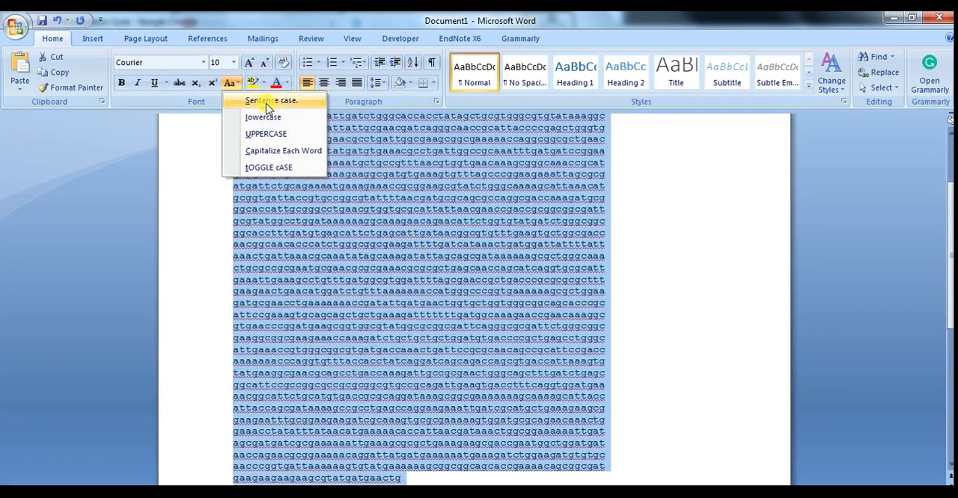
pyautogui.moveTo(350, 220)
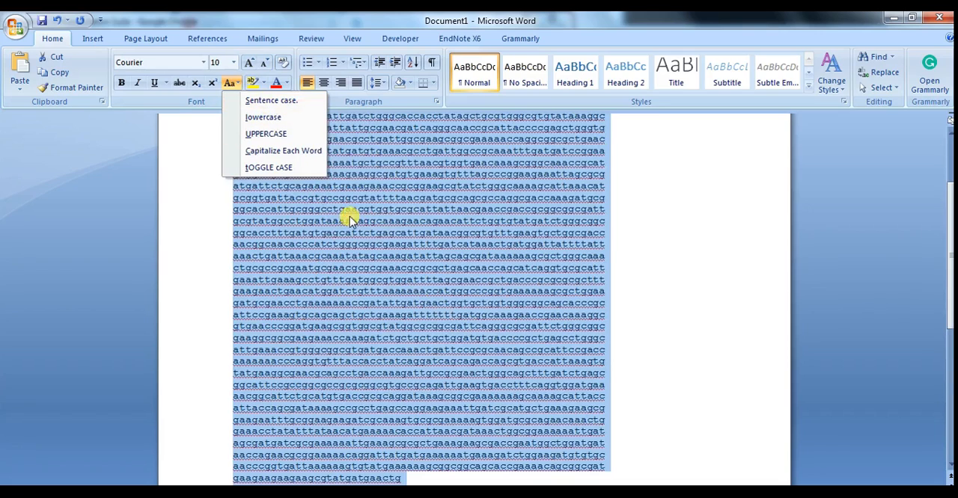
pyautogui.click(266, 133)
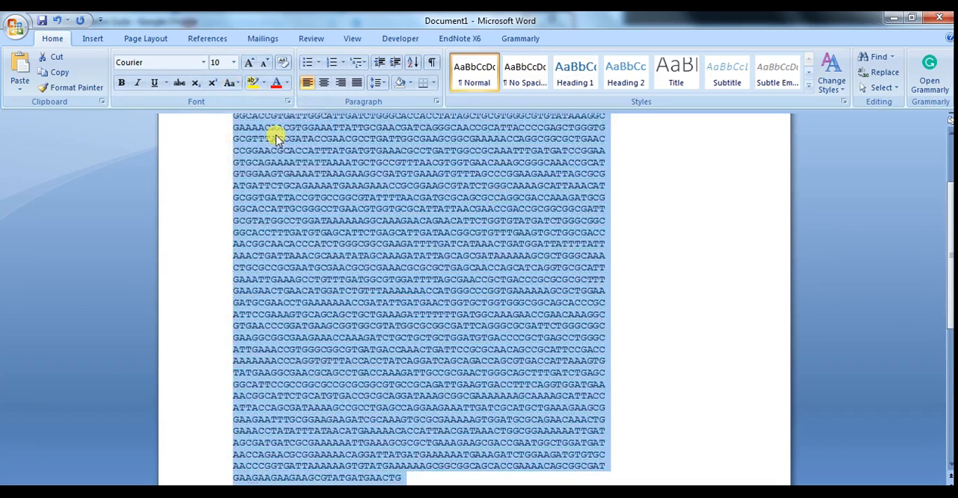
pyautogui.moveTo(394, 232)
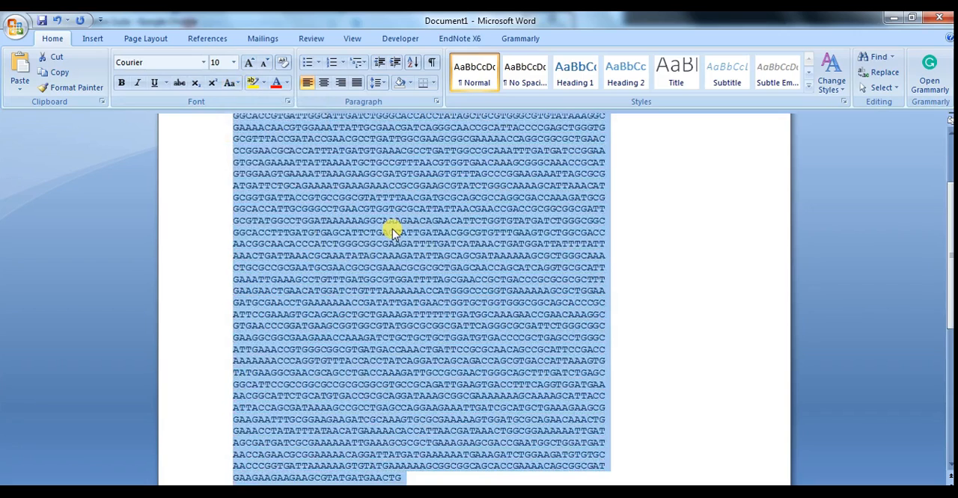
pyautogui.moveTo(395, 233)
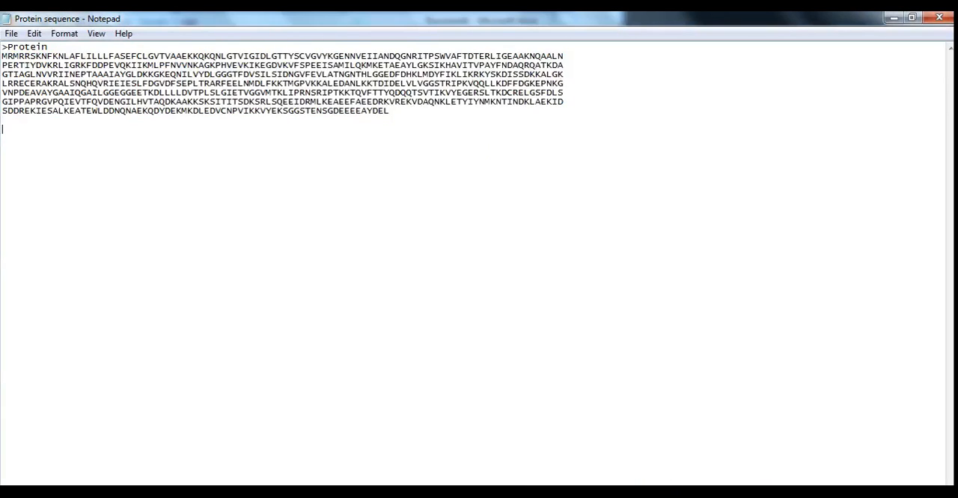
# Type the '>DNA Seq' header below the protein sequence in Notepad
pyautogui.write('>')
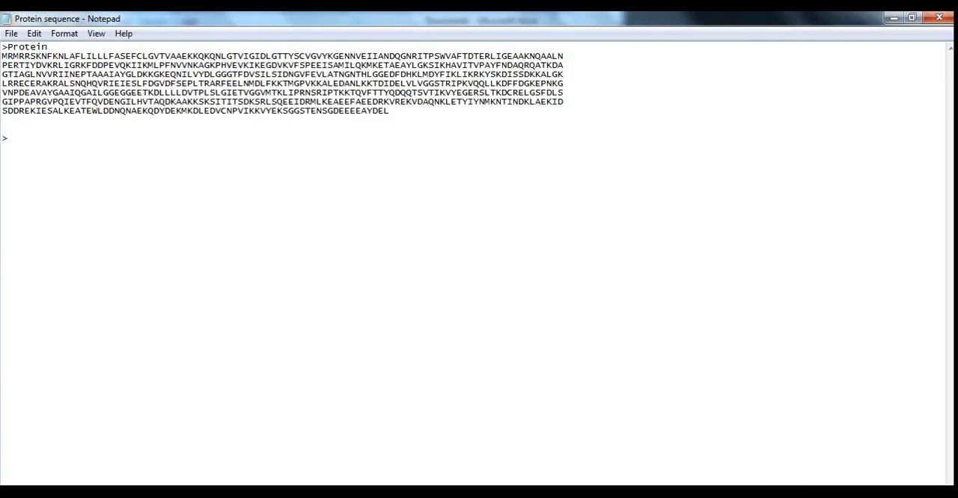
pyautogui.write('DNA Seq')
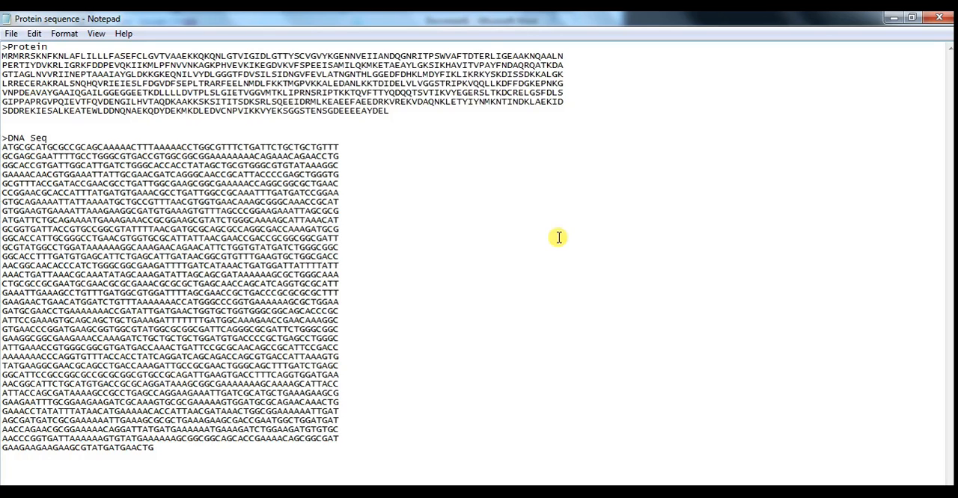
pyautogui.moveTo(648, 284)
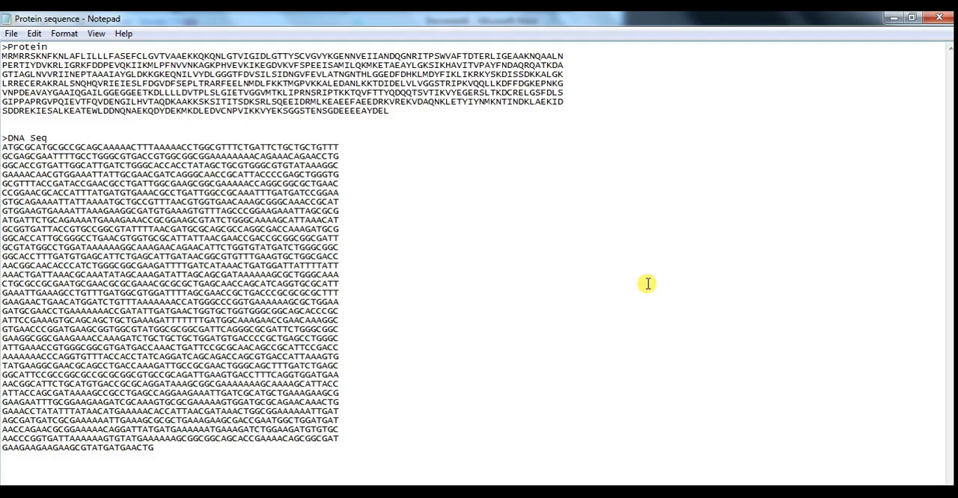
pyautogui.moveTo(797, 322)
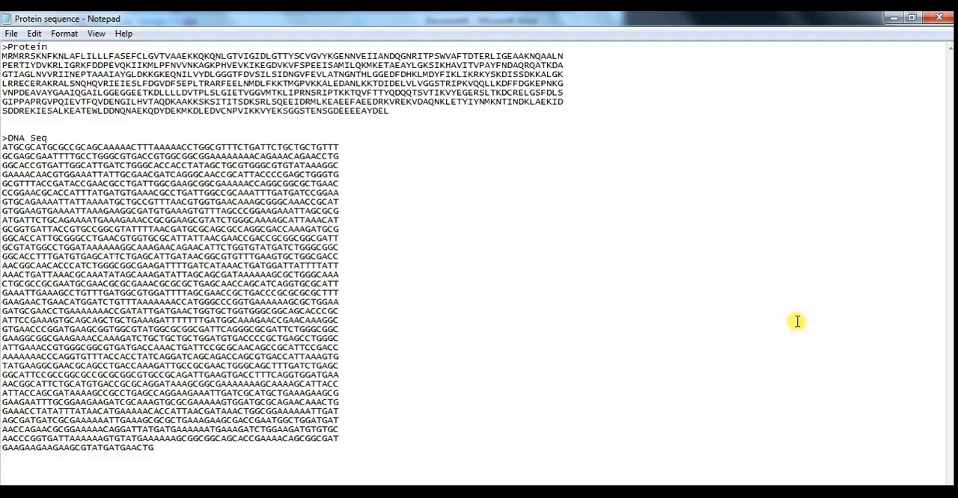